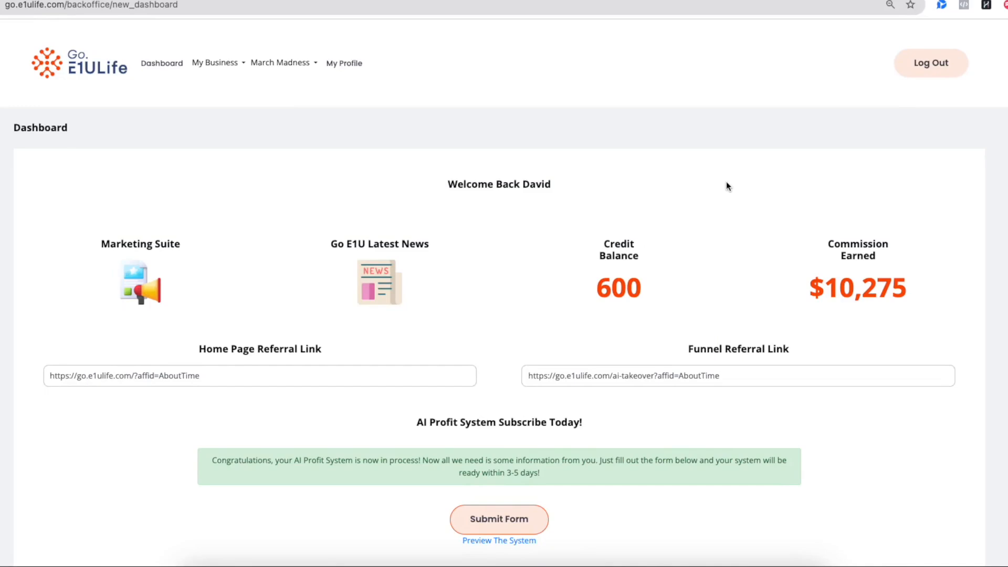
{"action": "mouse_move", "coordinate": [487, 191]}
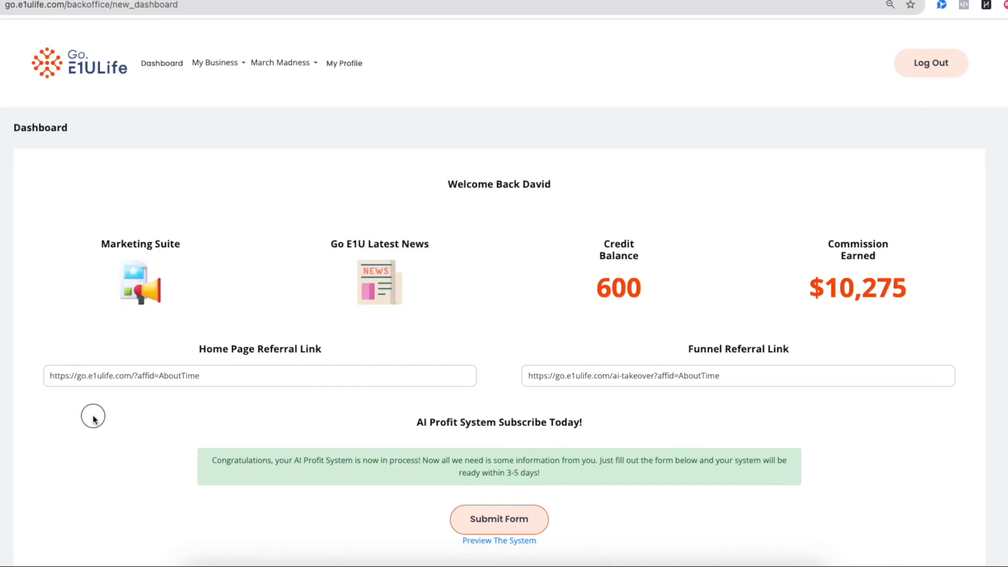
{"action": "mouse_move", "coordinate": [300, 187]}
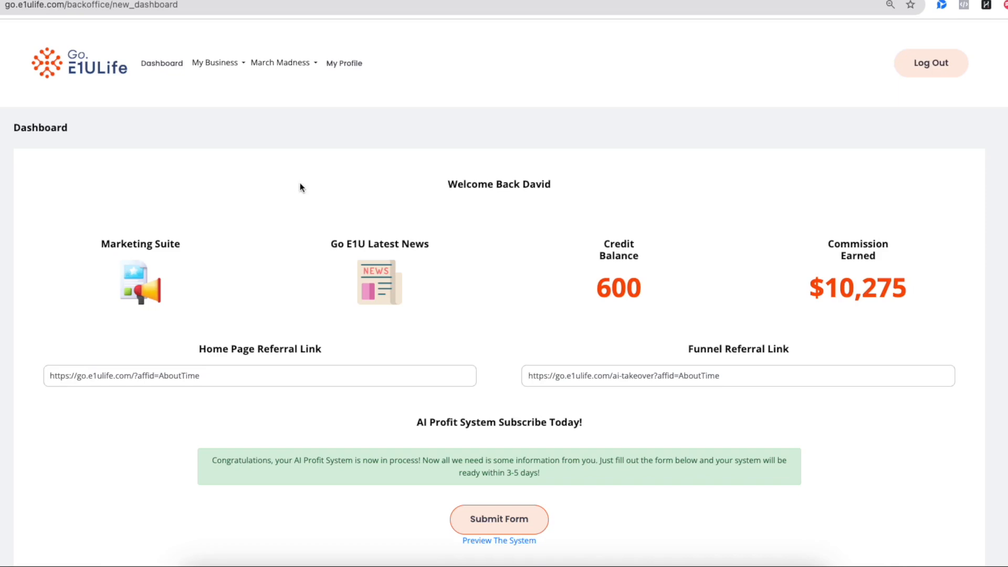
{"action": "mouse_move", "coordinate": [264, 143]}
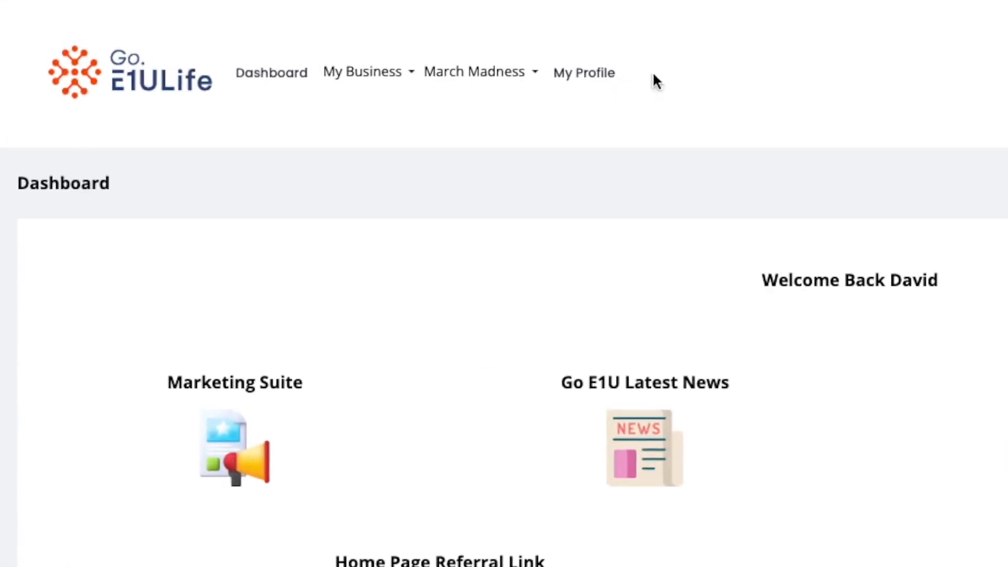
{"action": "mouse_move", "coordinate": [601, 94]}
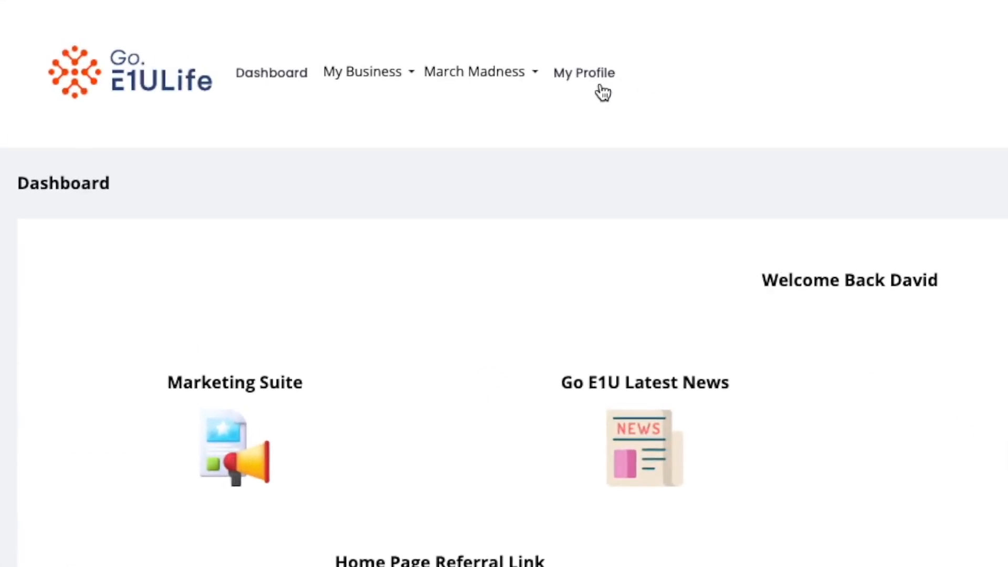
{"action": "mouse_move", "coordinate": [280, 82]}
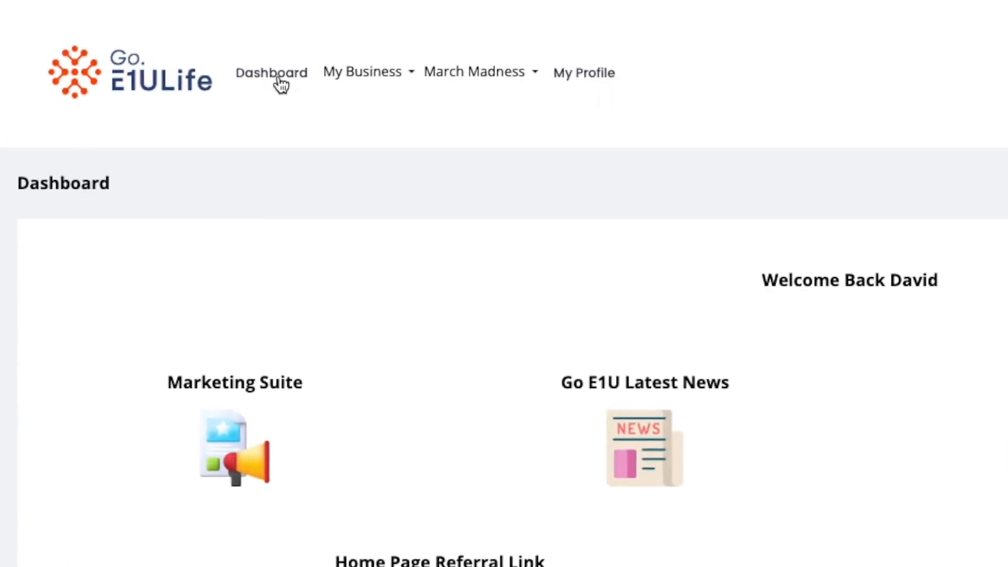
- Browse the Credit Shop's IntelliVA minute packages and Tools subscriptions, then return to Done-For-You
{"action": "scroll", "scroll_direction": "down", "scroll_amount": 3}
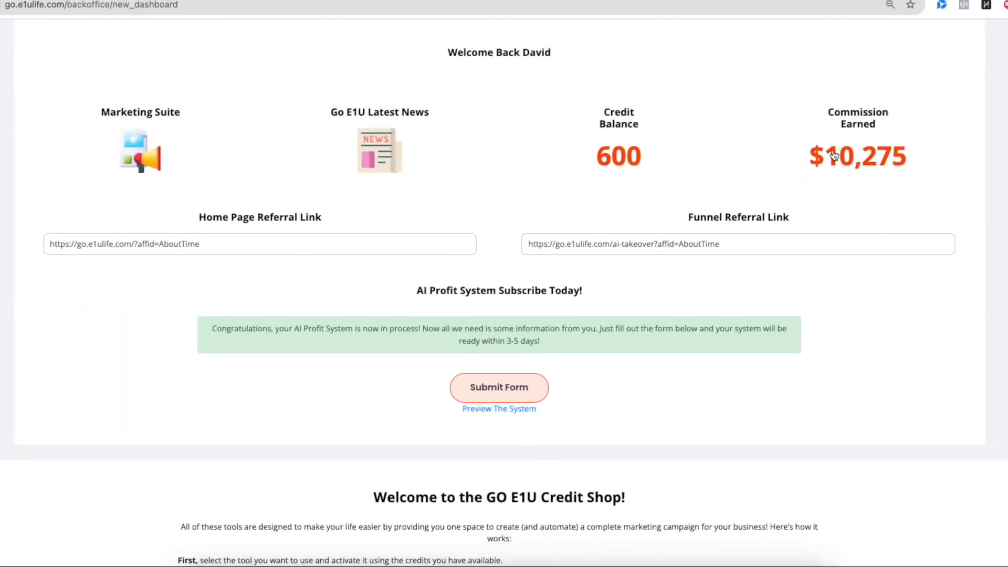
{"action": "scroll", "scroll_direction": "down", "scroll_amount": 3}
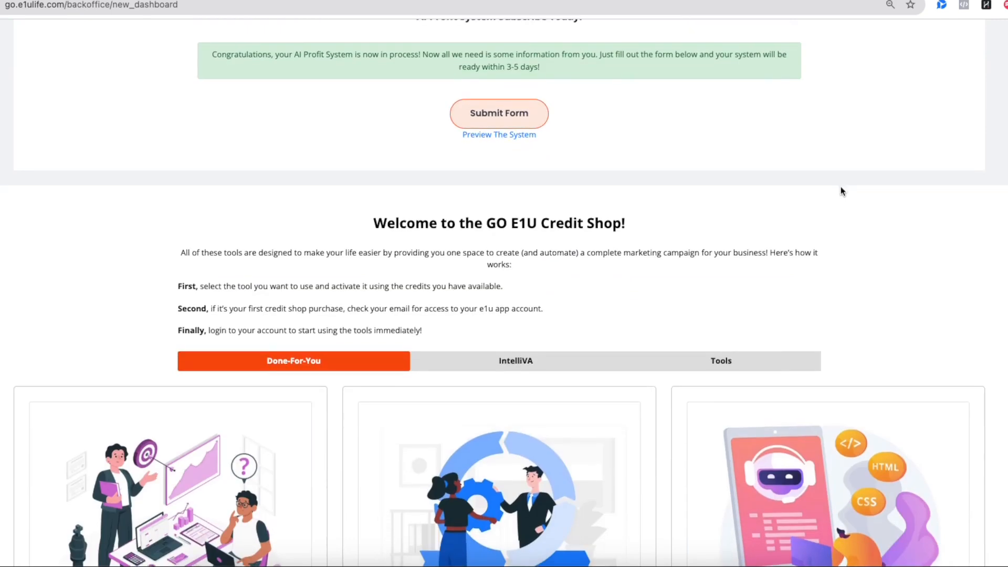
{"action": "mouse_move", "coordinate": [476, 218]}
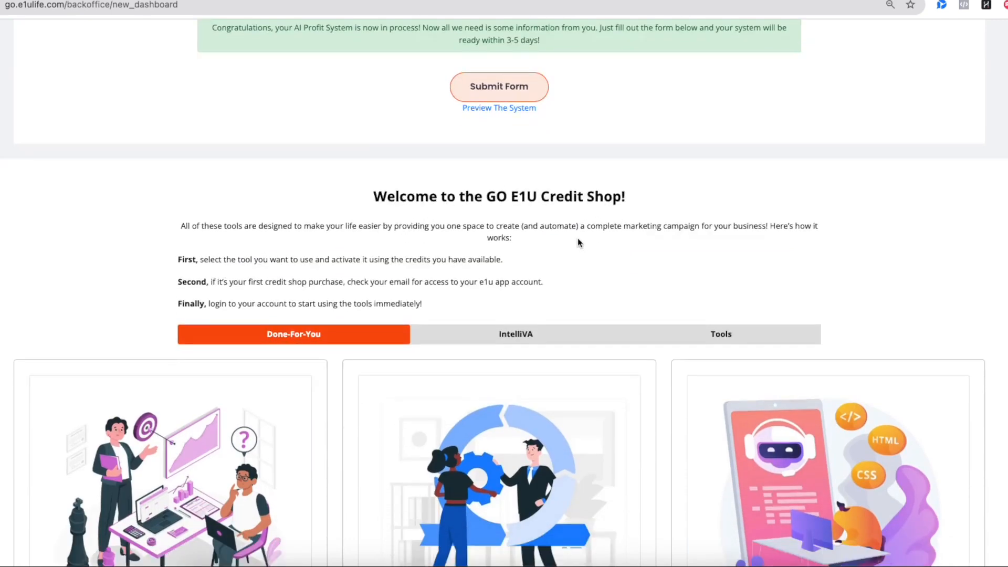
{"action": "scroll", "scroll_direction": "down", "scroll_amount": 3}
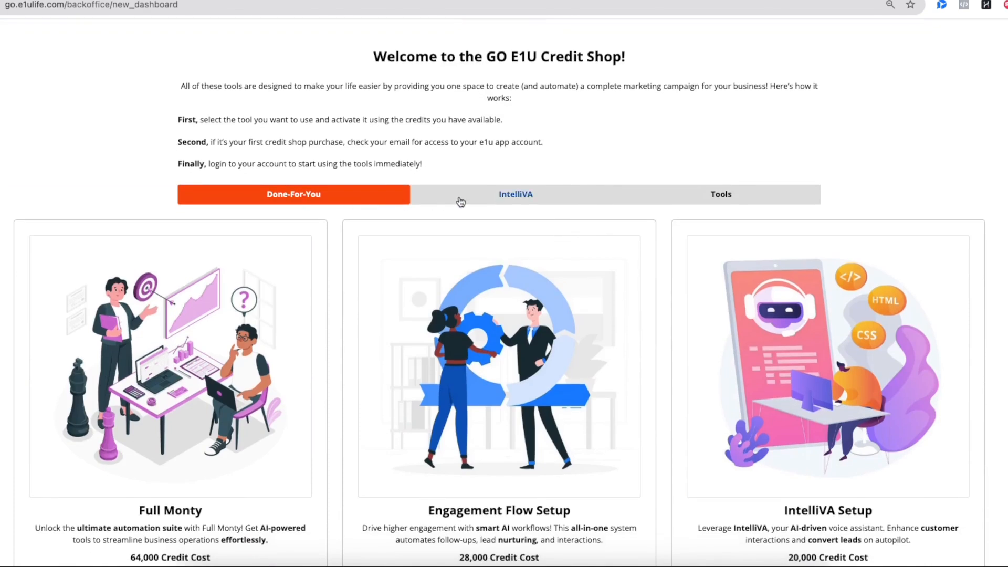
{"action": "scroll", "scroll_direction": "down", "scroll_amount": 3}
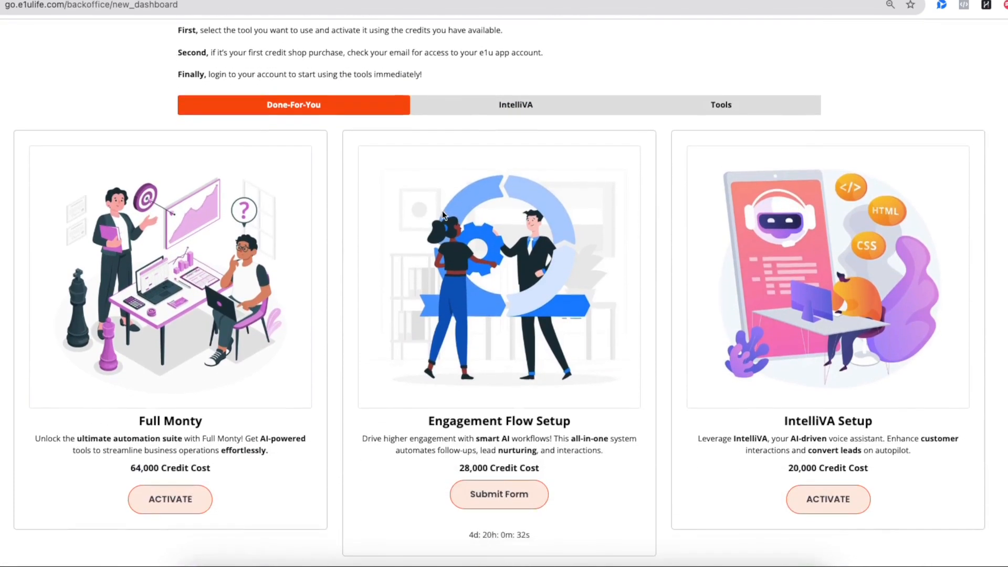
{"action": "left_click", "coordinate": [515, 104]}
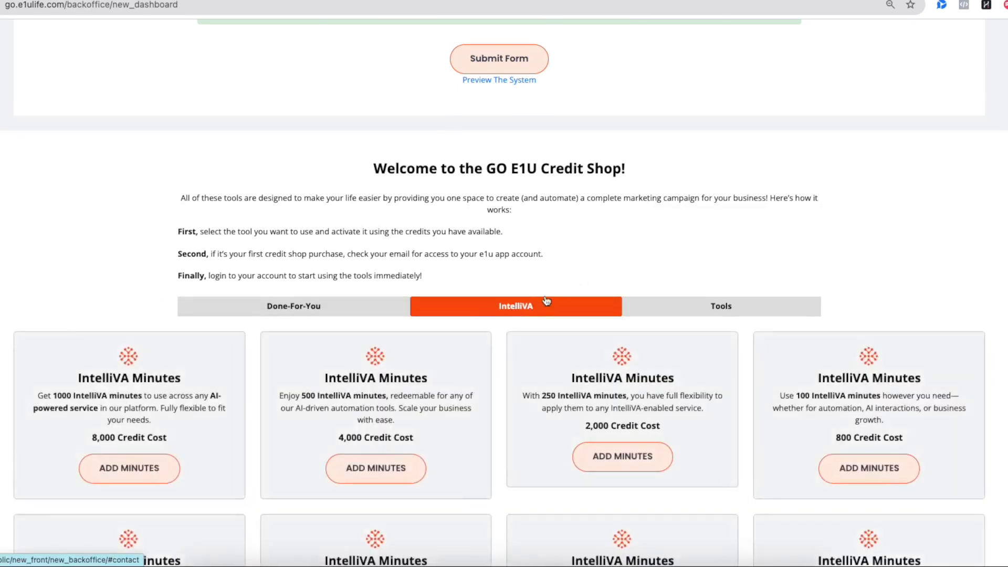
{"action": "left_click", "coordinate": [720, 306]}
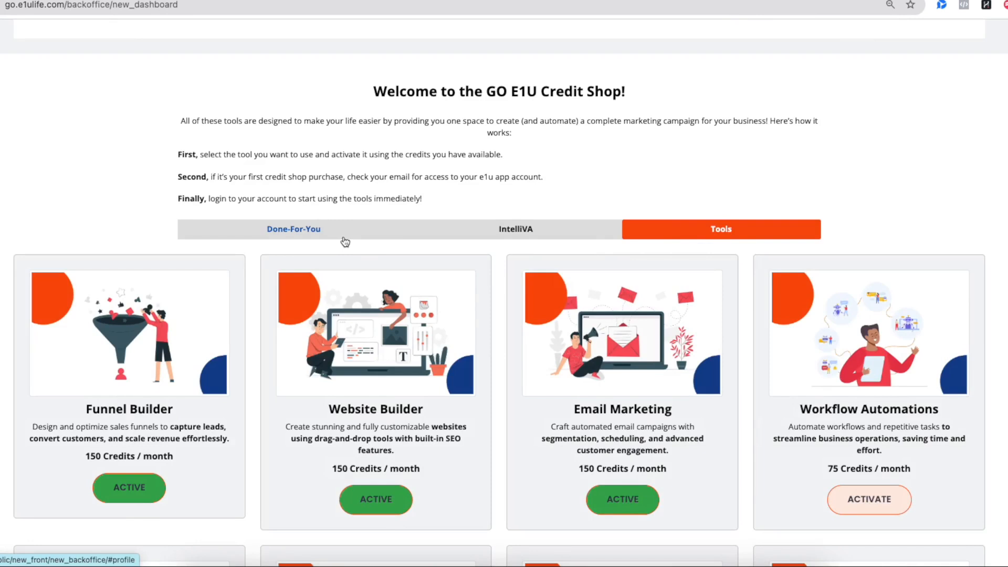
{"action": "left_click", "coordinate": [293, 229]}
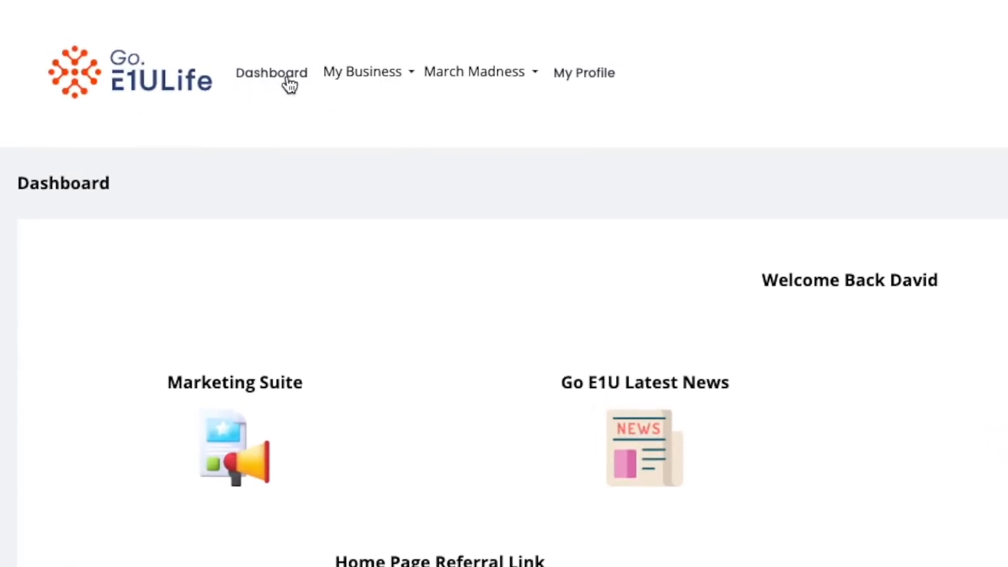
- Open the My Business menu listing My Matrix, Transaction history, My referrals and My leads
{"action": "left_click", "coordinate": [362, 72]}
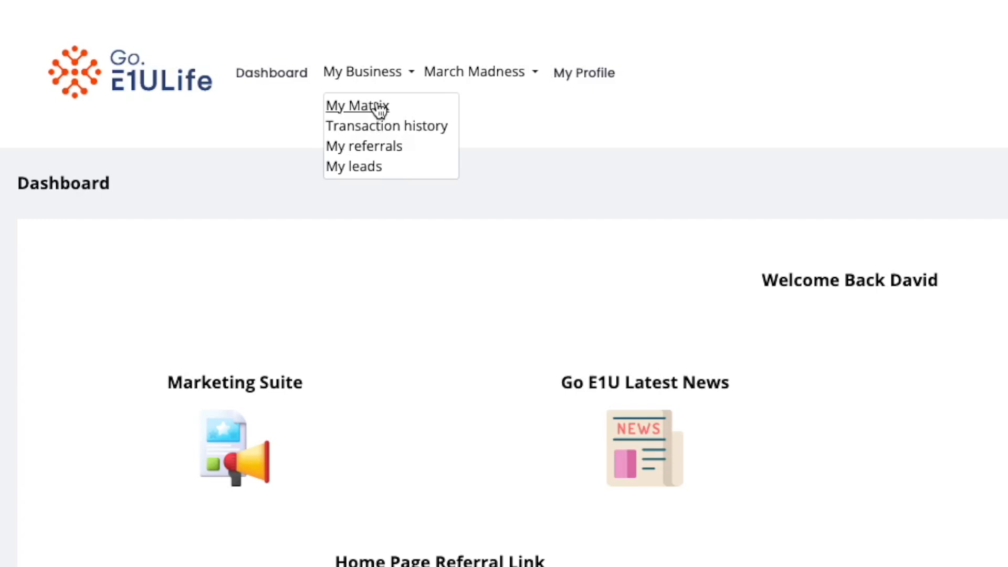
{"action": "mouse_move", "coordinate": [379, 126]}
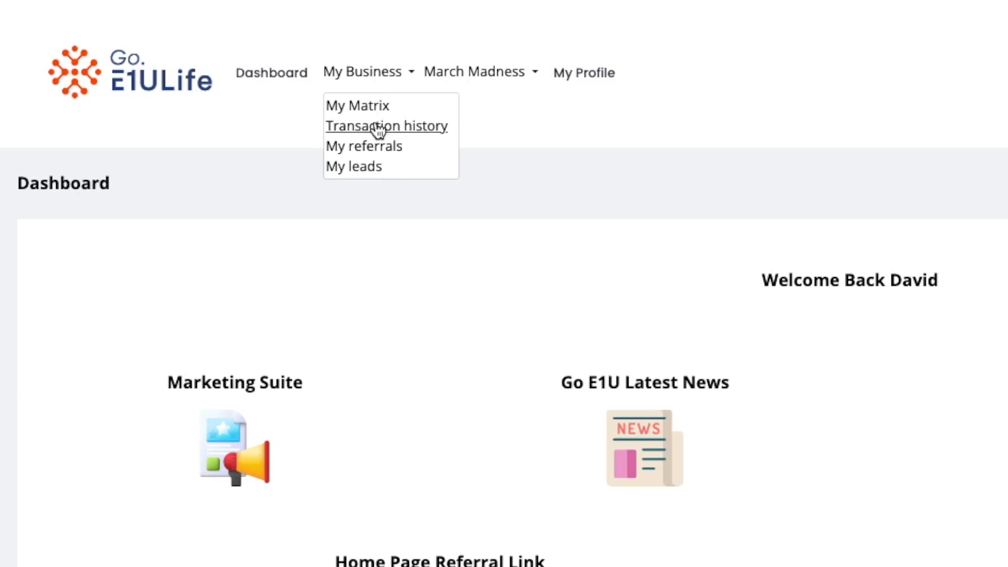
{"action": "mouse_move", "coordinate": [364, 146]}
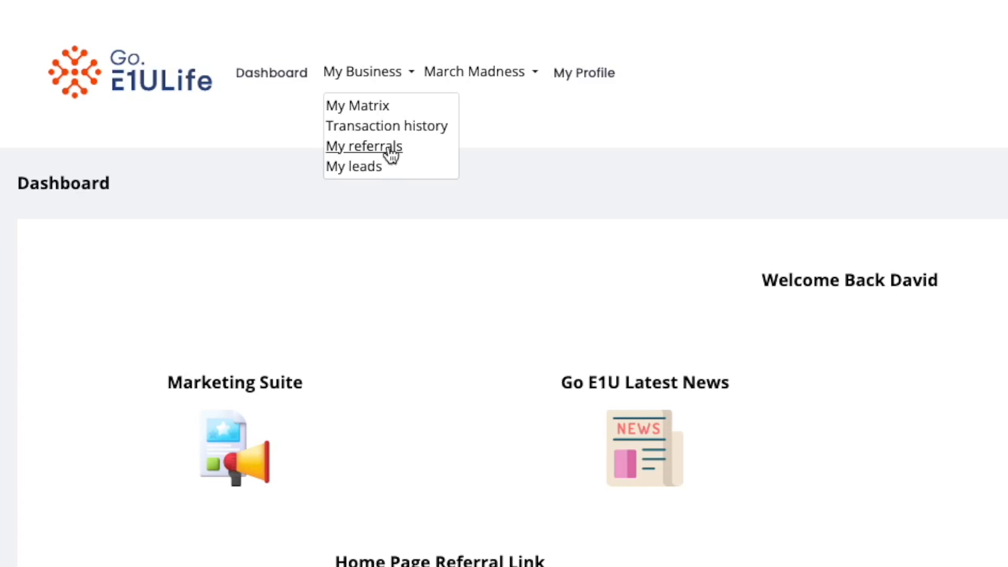
{"action": "mouse_move", "coordinate": [353, 166]}
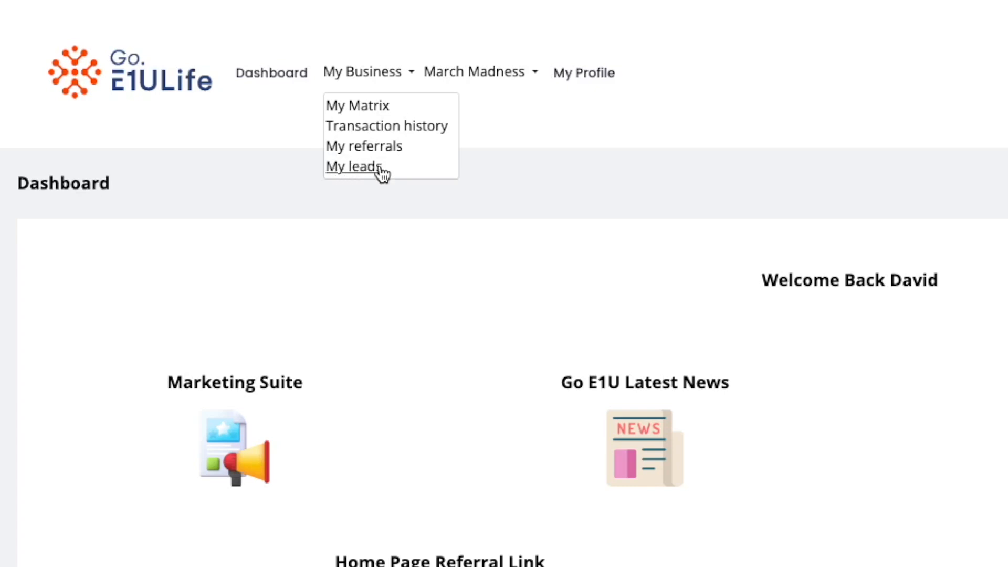
{"action": "mouse_move", "coordinate": [364, 146]}
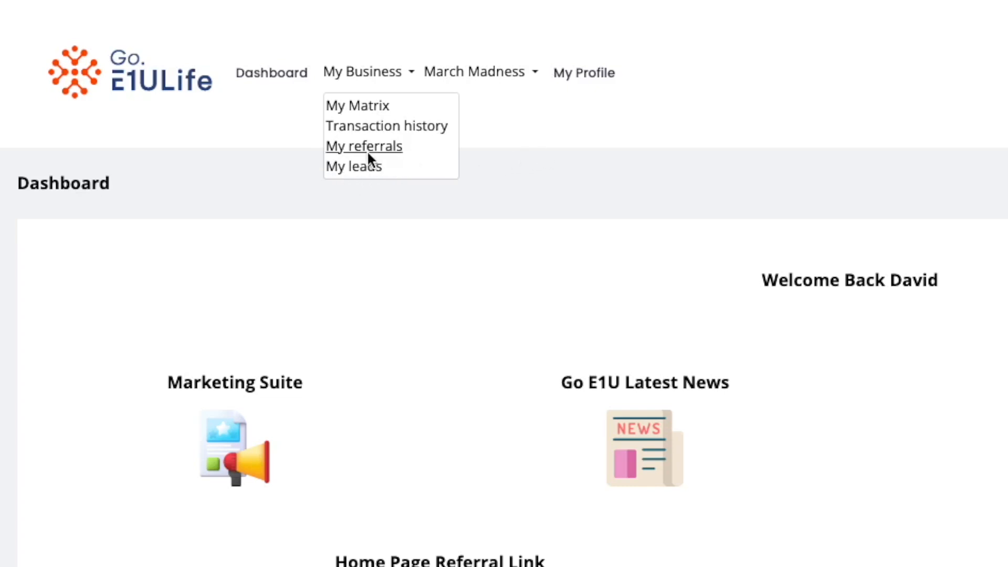
{"action": "mouse_move", "coordinate": [380, 153]}
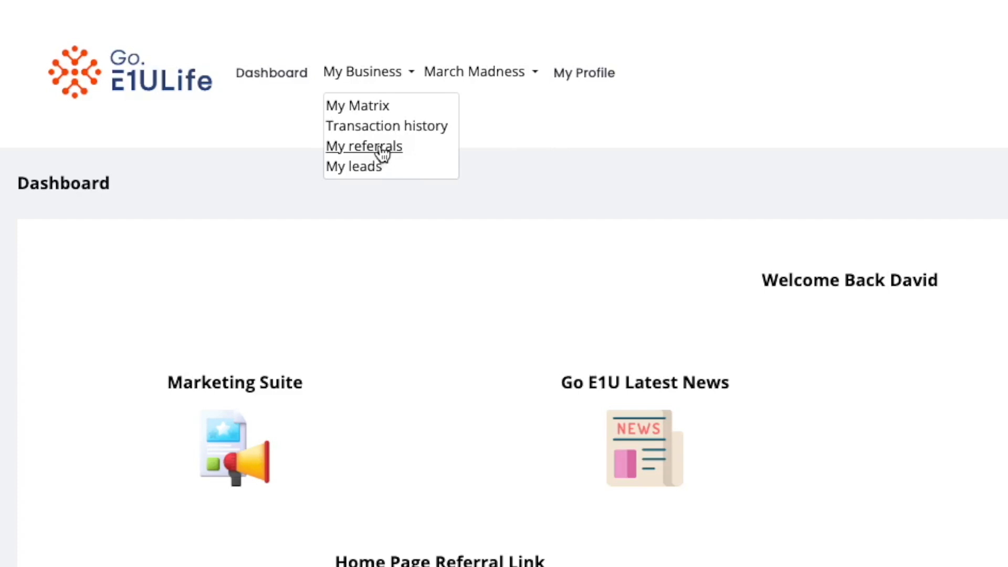
{"action": "mouse_move", "coordinate": [363, 166]}
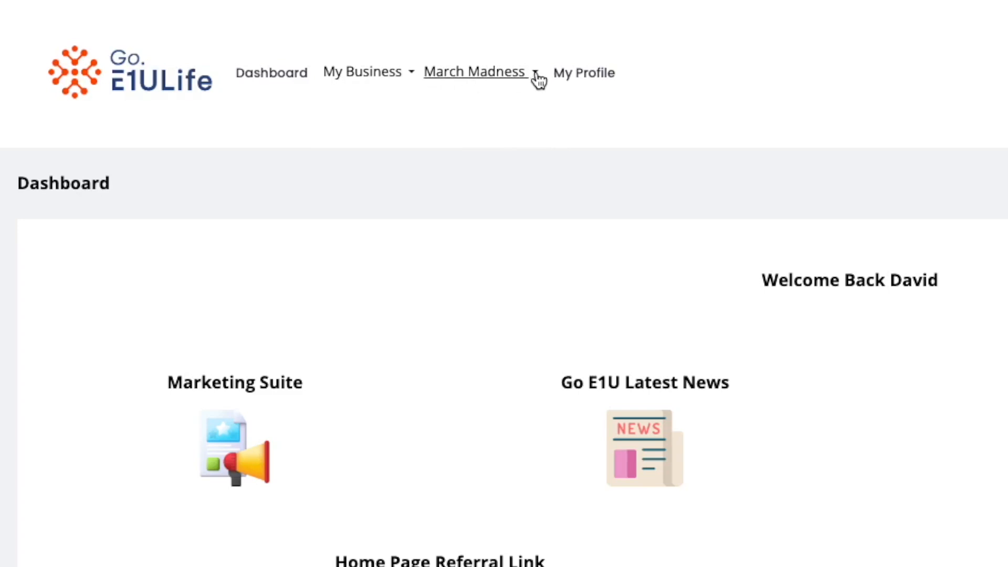
{"action": "left_click", "coordinate": [475, 72]}
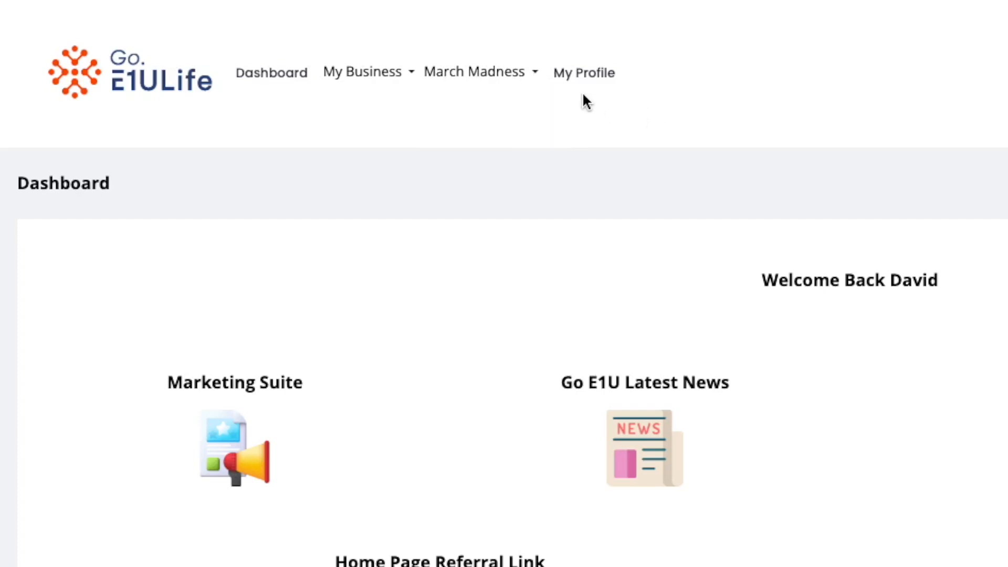
{"action": "mouse_move", "coordinate": [562, 109]}
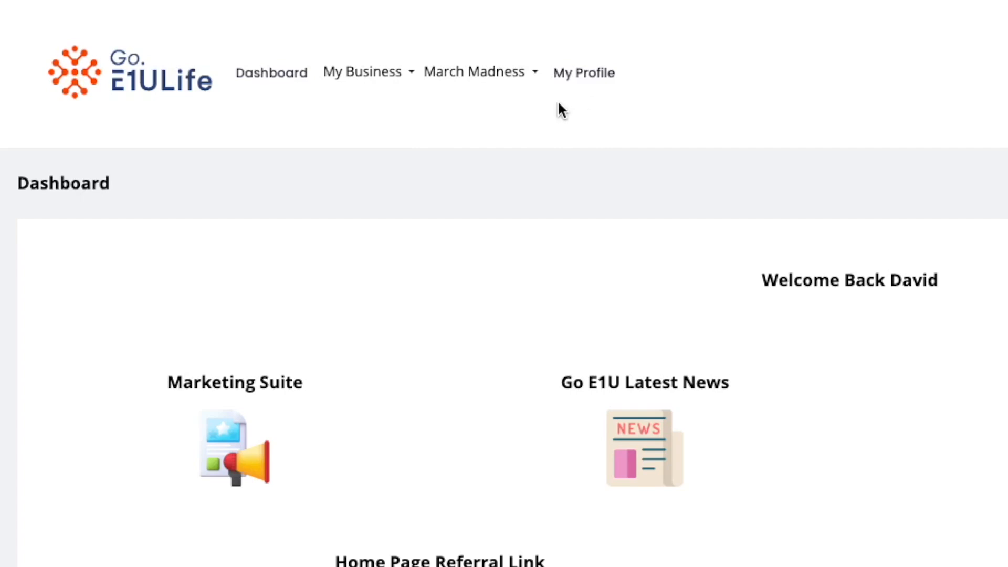
{"action": "mouse_move", "coordinate": [575, 77]}
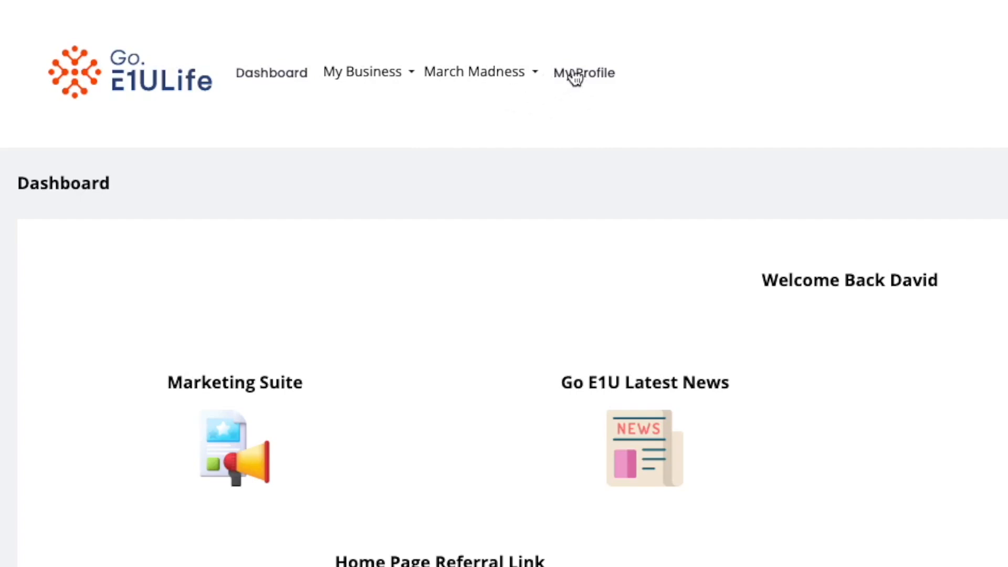
{"action": "mouse_move", "coordinate": [581, 77]}
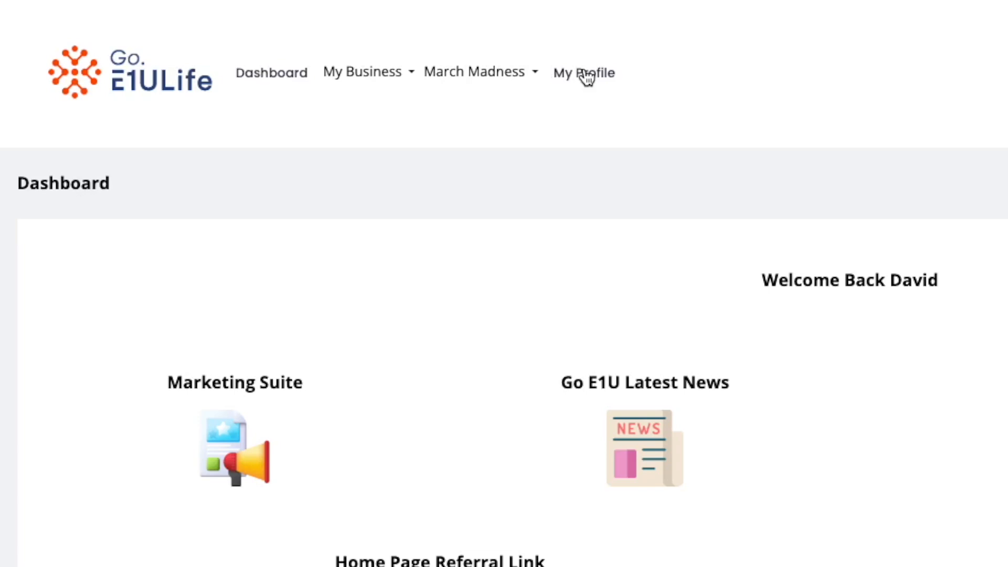
{"action": "scroll", "scroll_direction": "down", "scroll_amount": 3}
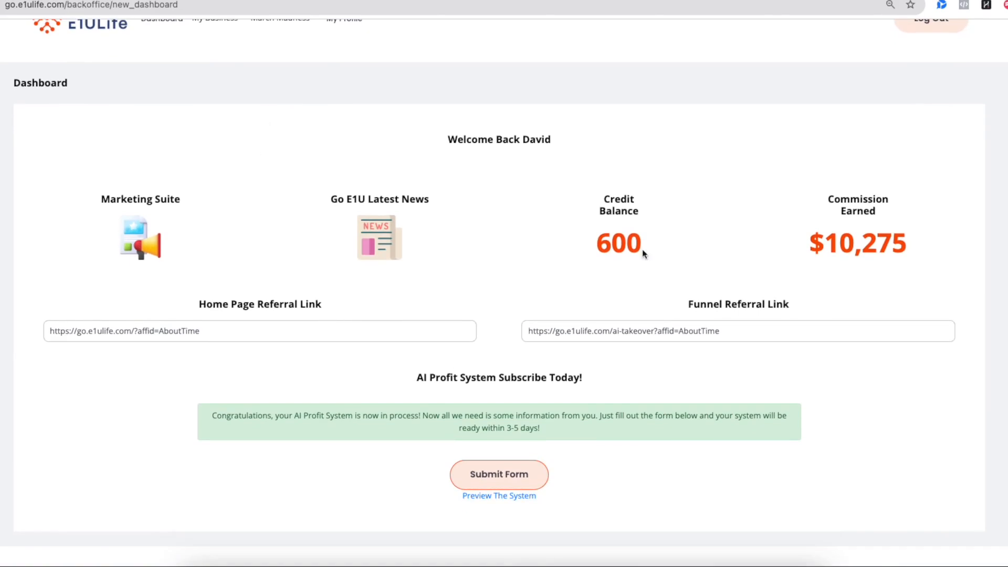
{"action": "mouse_move", "coordinate": [140, 198]}
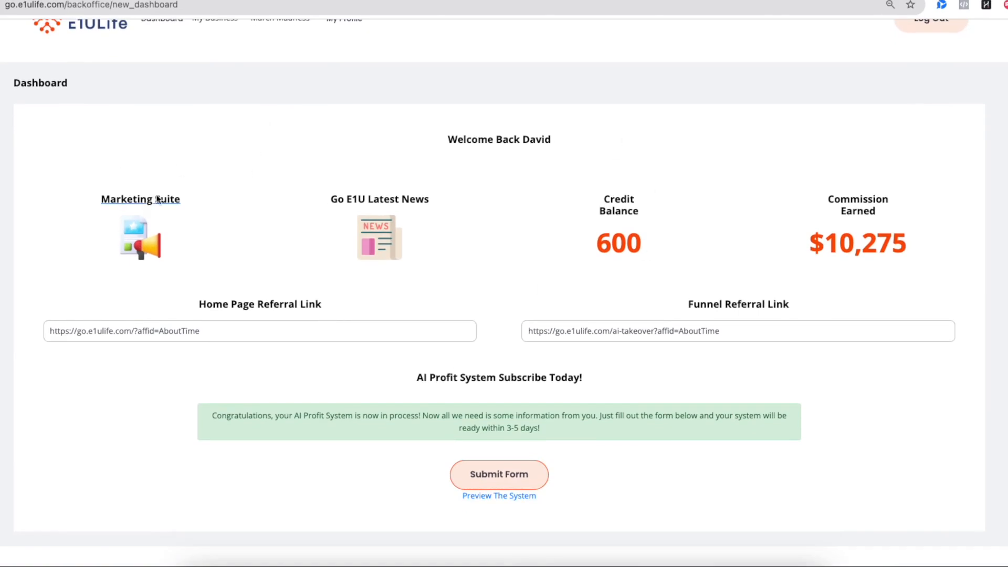
{"action": "mouse_move", "coordinate": [148, 201]}
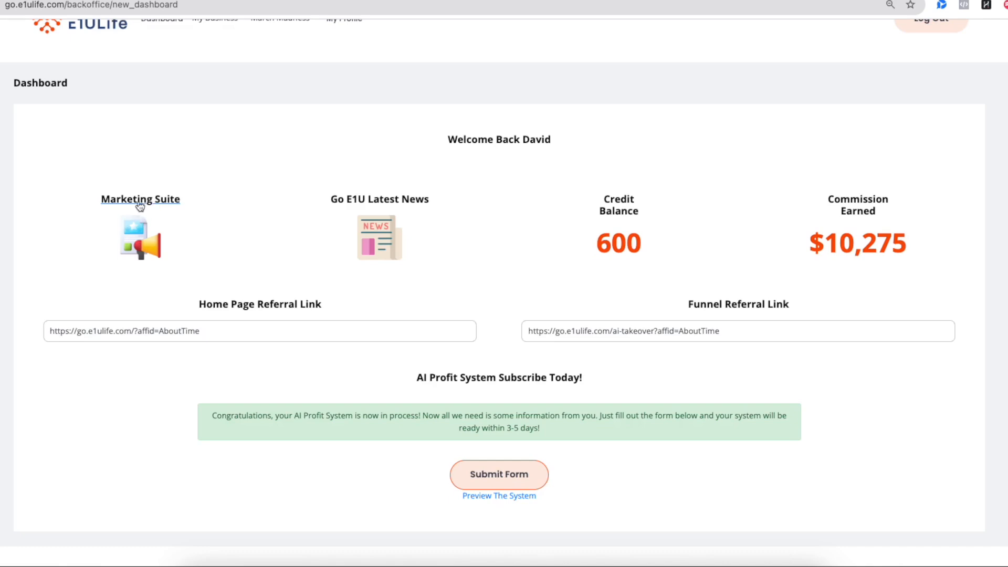
{"action": "mouse_move", "coordinate": [190, 225]}
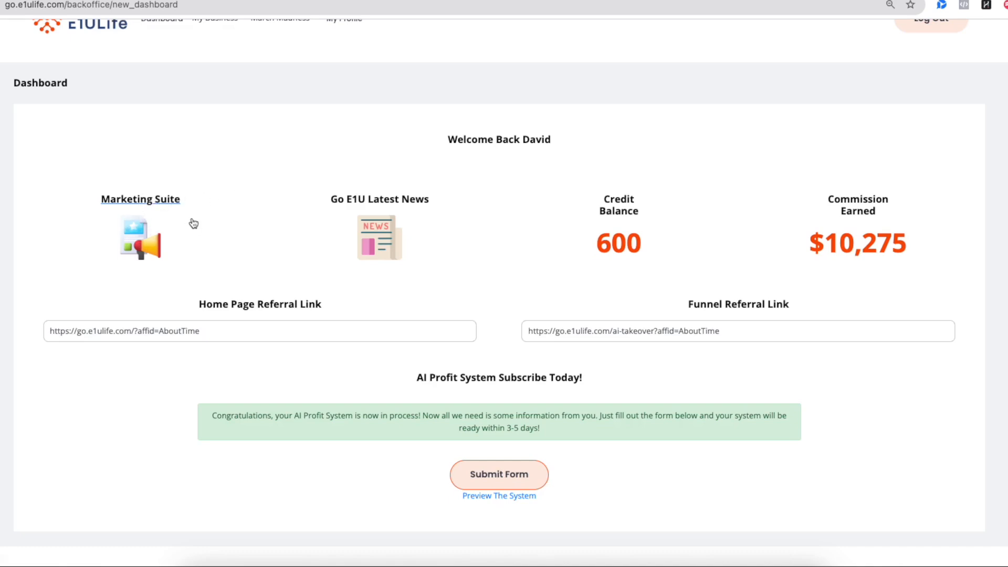
{"action": "mouse_move", "coordinate": [195, 199]}
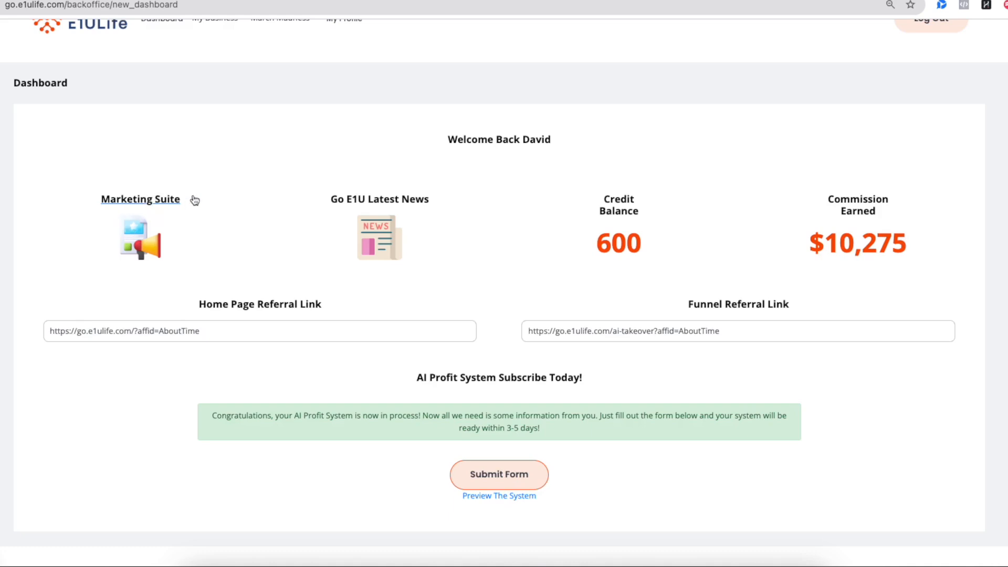
{"action": "mouse_move", "coordinate": [170, 217]}
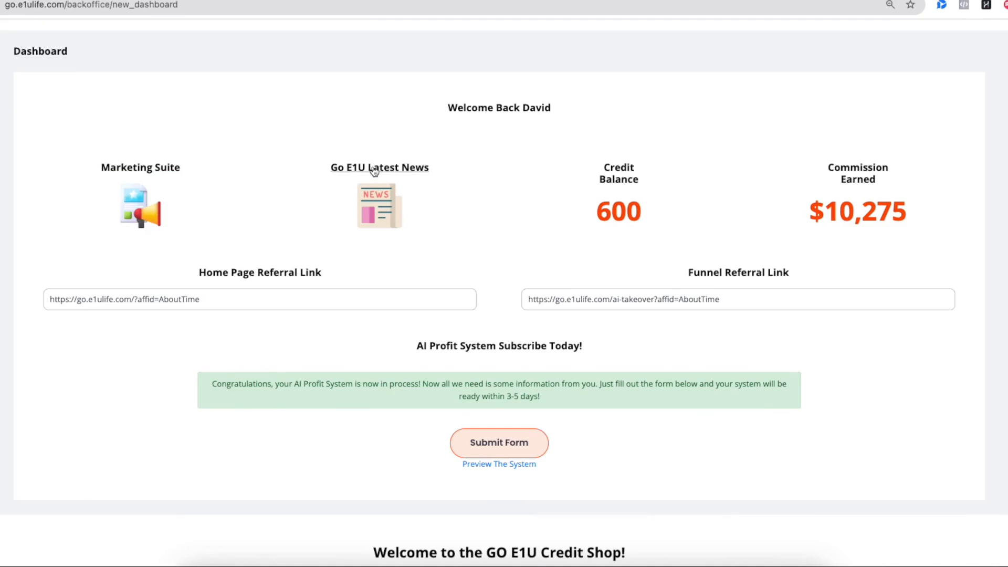
{"action": "mouse_move", "coordinate": [372, 206]}
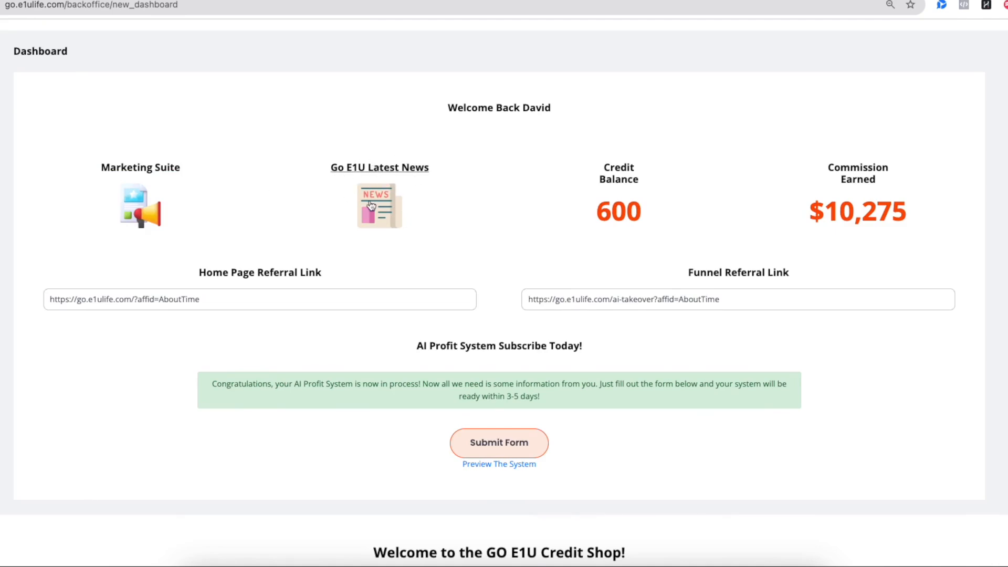
{"action": "mouse_move", "coordinate": [413, 172]}
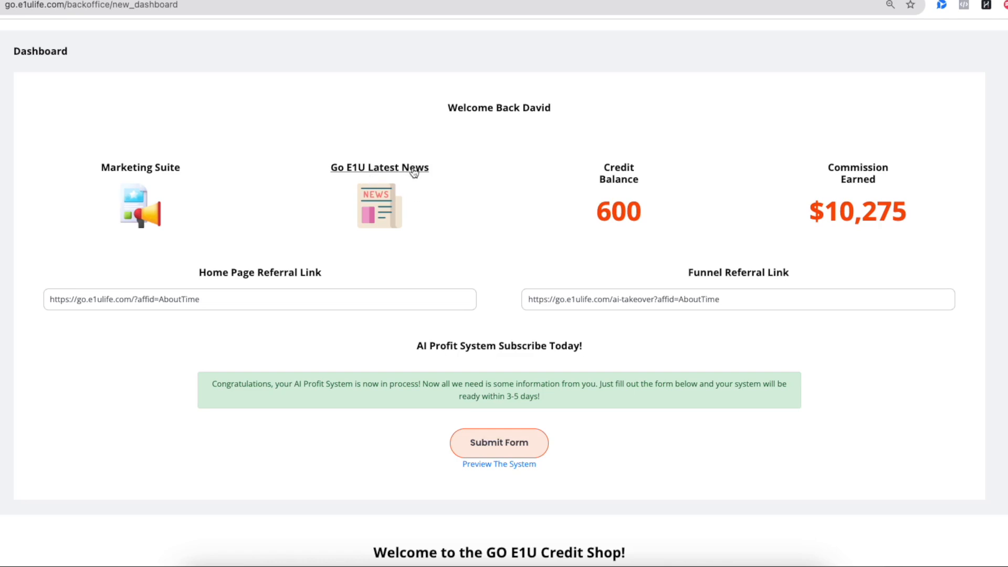
{"action": "mouse_move", "coordinate": [469, 220]}
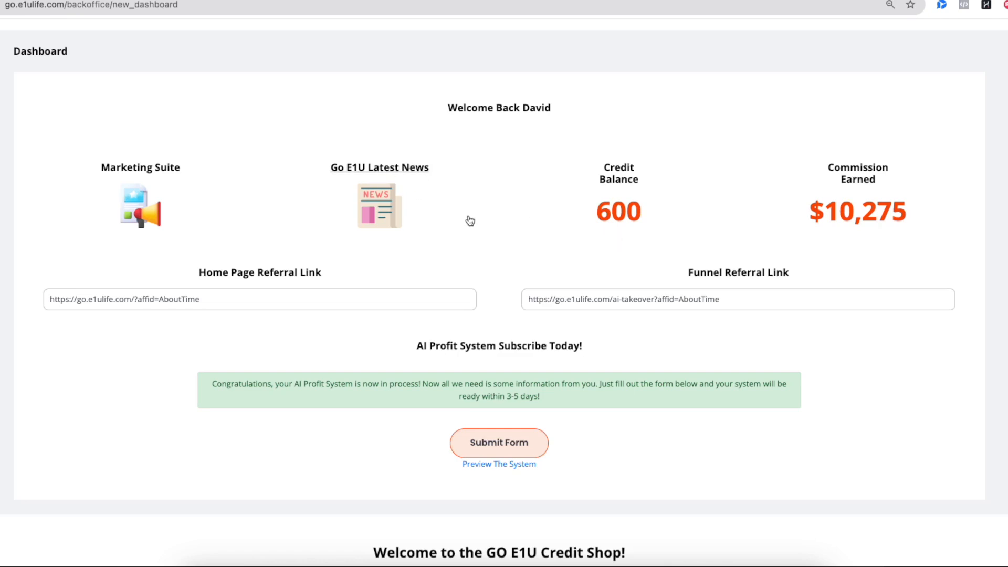
{"action": "mouse_move", "coordinate": [461, 215]}
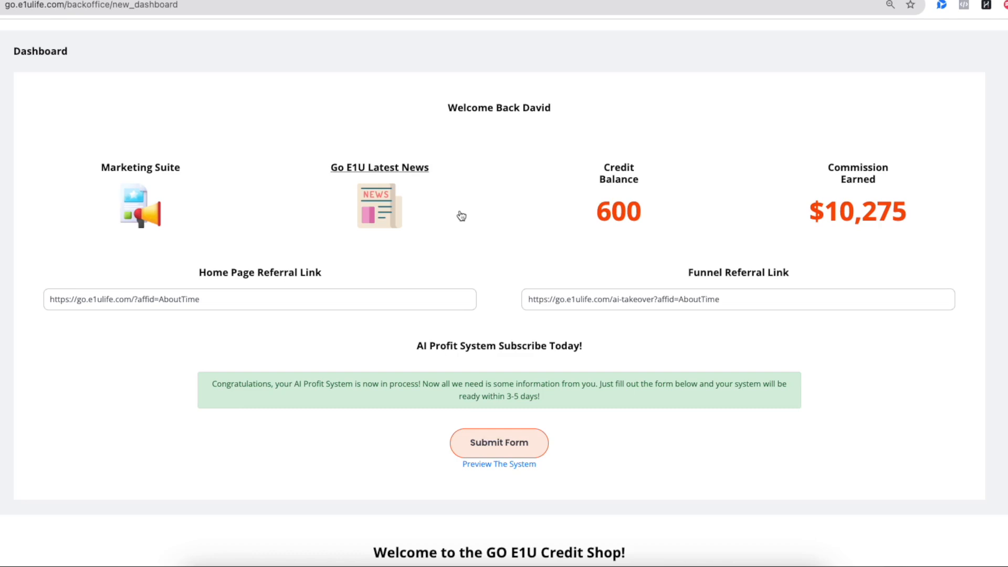
{"action": "mouse_move", "coordinate": [585, 212]}
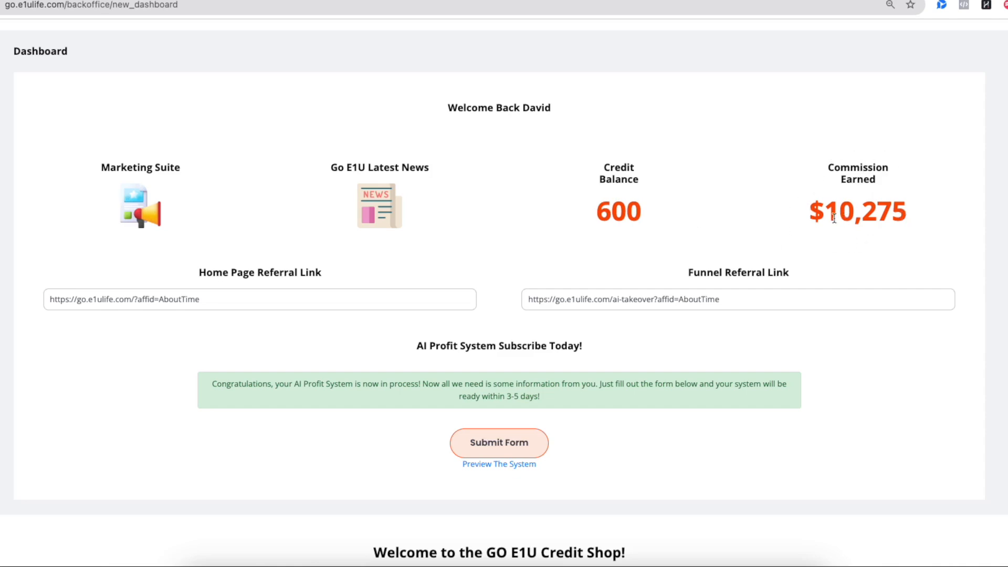
{"action": "scroll", "scroll_direction": "down", "scroll_amount": 3}
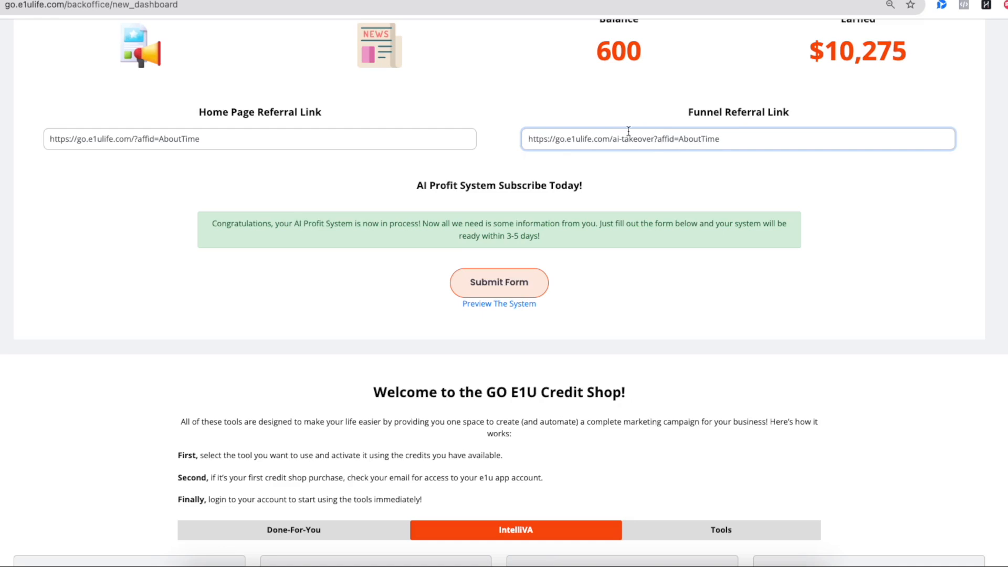
- Scroll down to the IntelliVA package grid, from 1000 down to 5 minutes
{"action": "scroll", "scroll_direction": "down", "scroll_amount": 3}
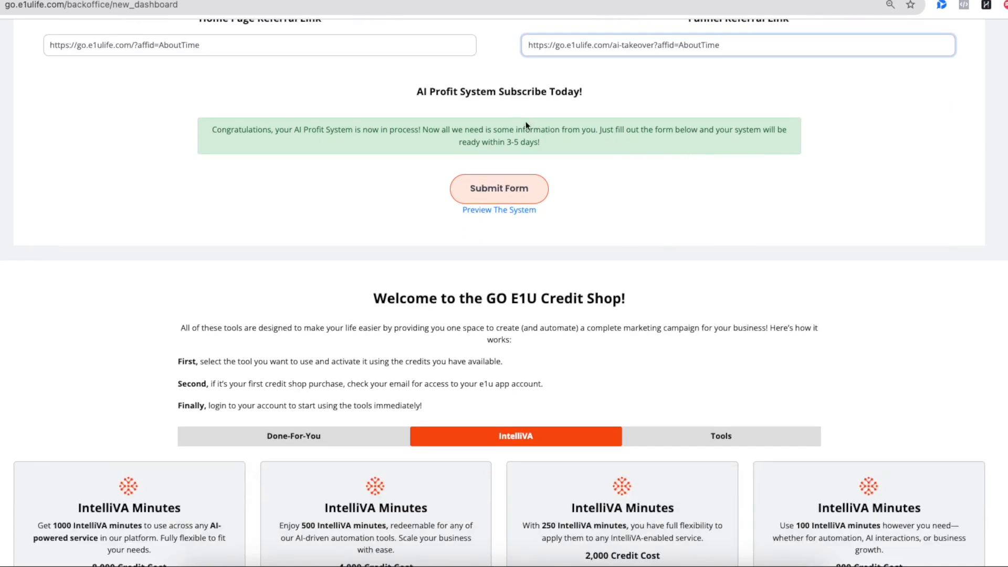
{"action": "mouse_move", "coordinate": [379, 141]}
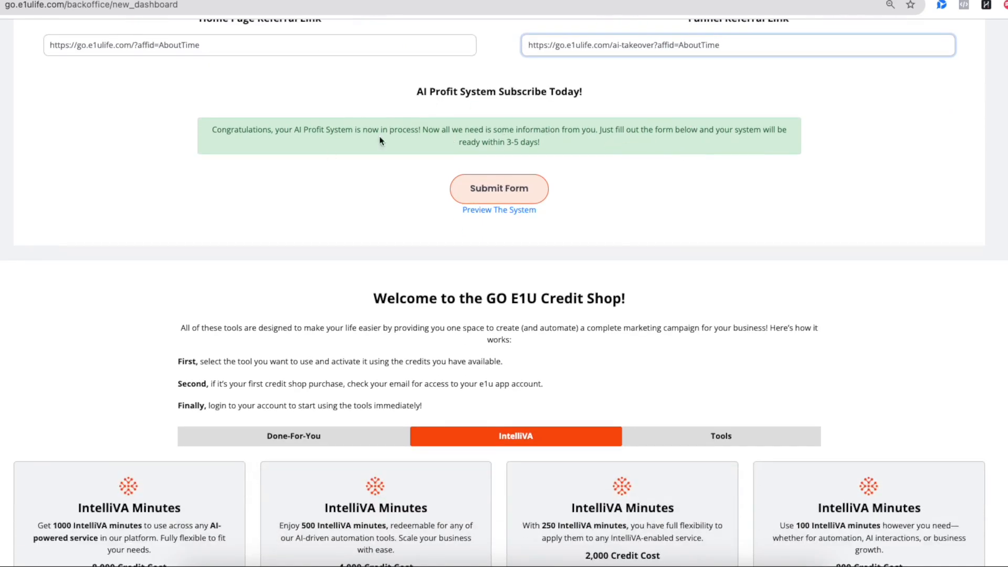
{"action": "mouse_move", "coordinate": [572, 142]}
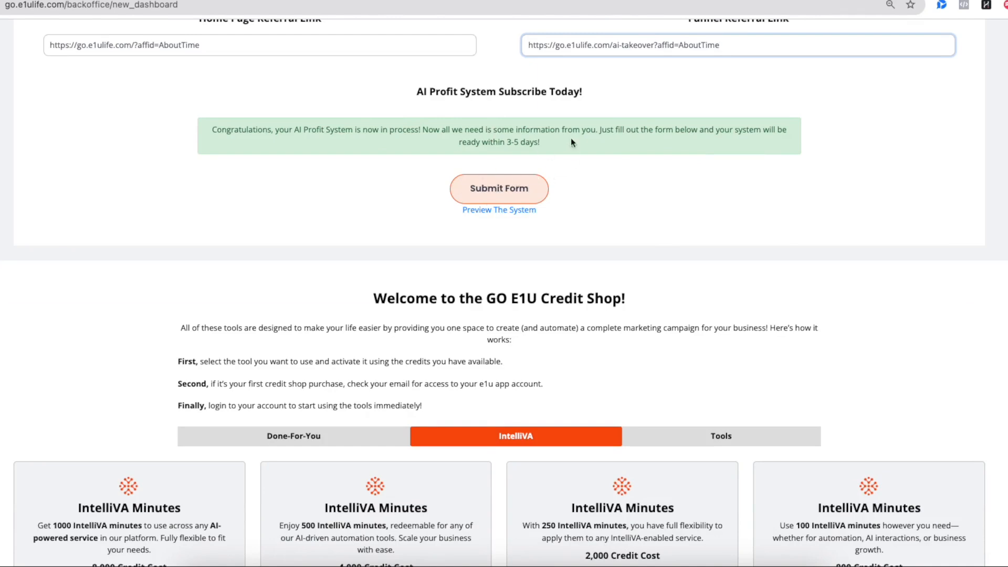
{"action": "mouse_move", "coordinate": [576, 180]}
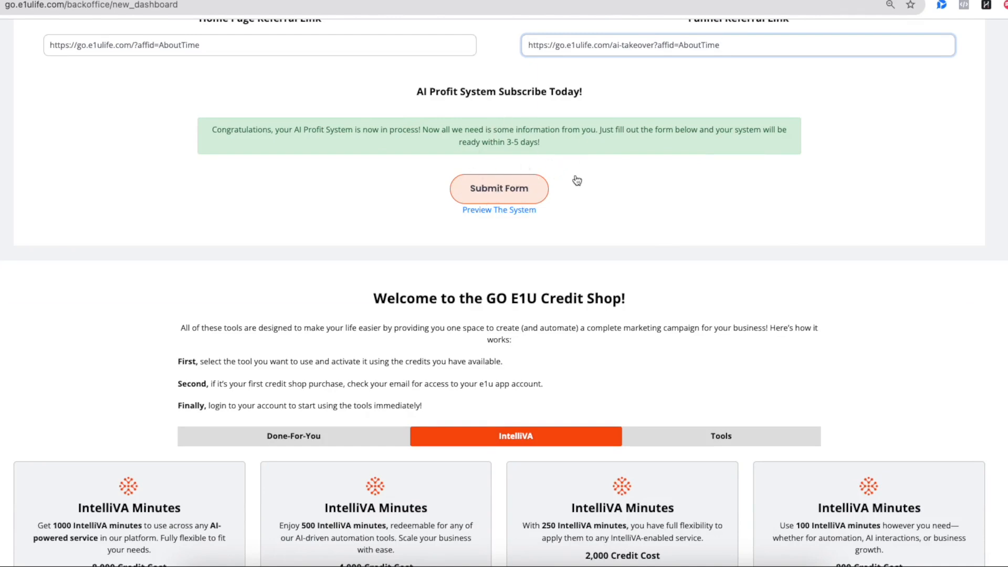
{"action": "mouse_move", "coordinate": [447, 110]}
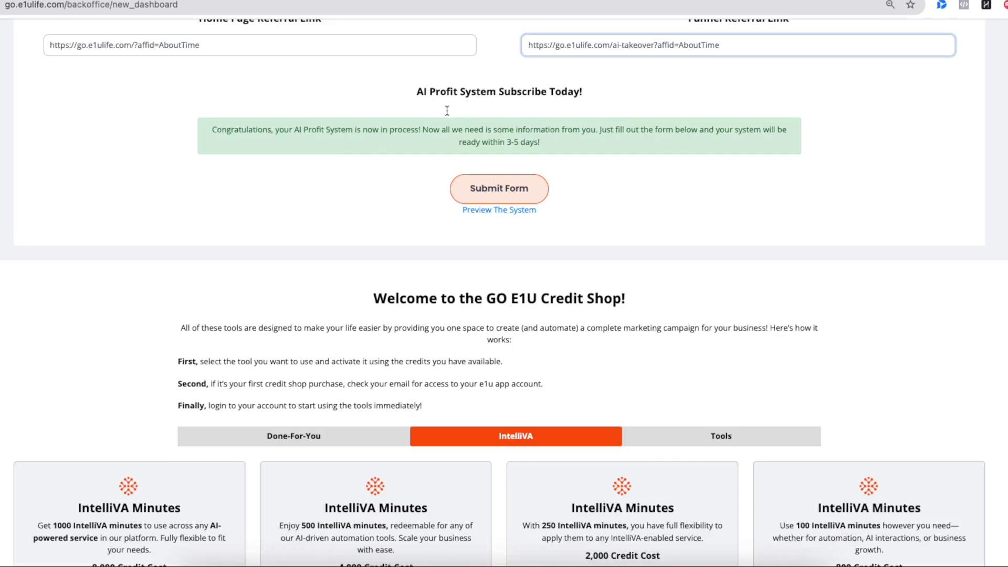
{"action": "mouse_move", "coordinate": [599, 162]}
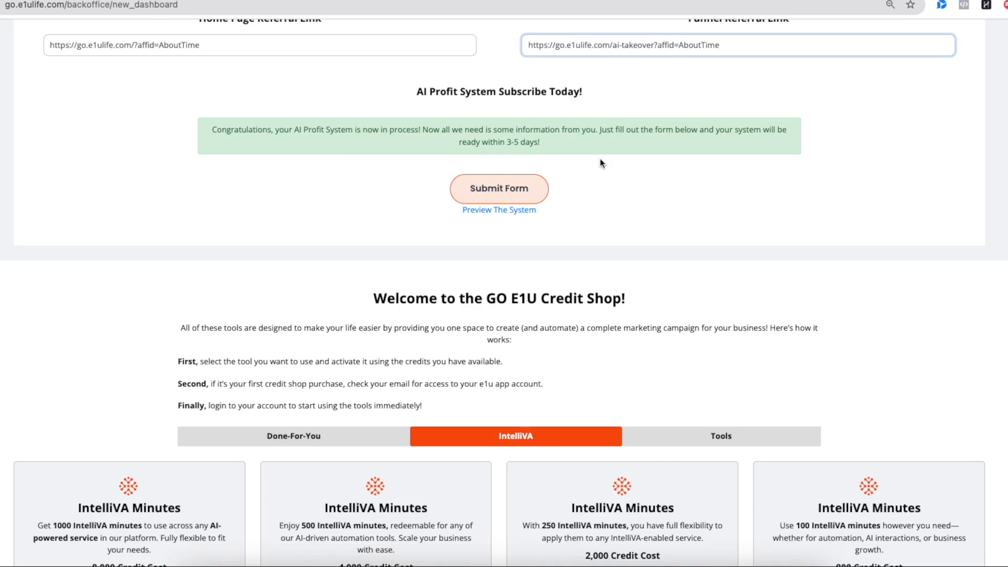
{"action": "scroll", "scroll_direction": "down", "scroll_amount": 3}
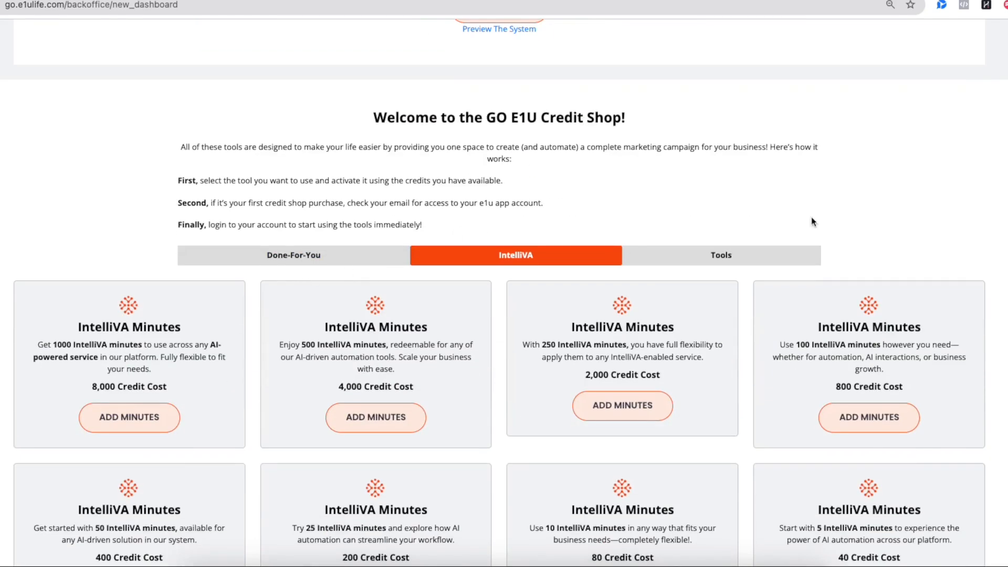
{"action": "mouse_move", "coordinate": [916, 180]}
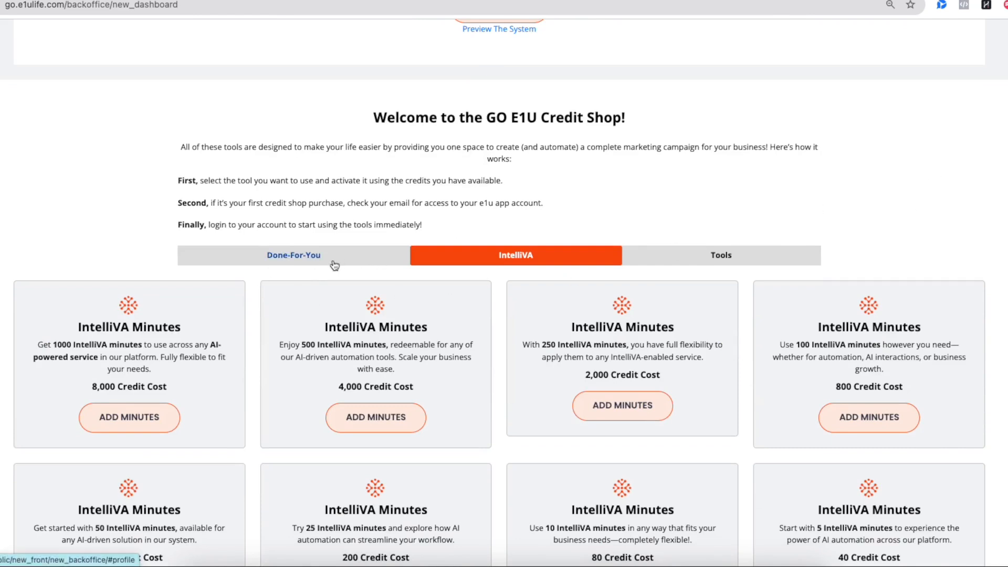
{"action": "mouse_move", "coordinate": [662, 251]}
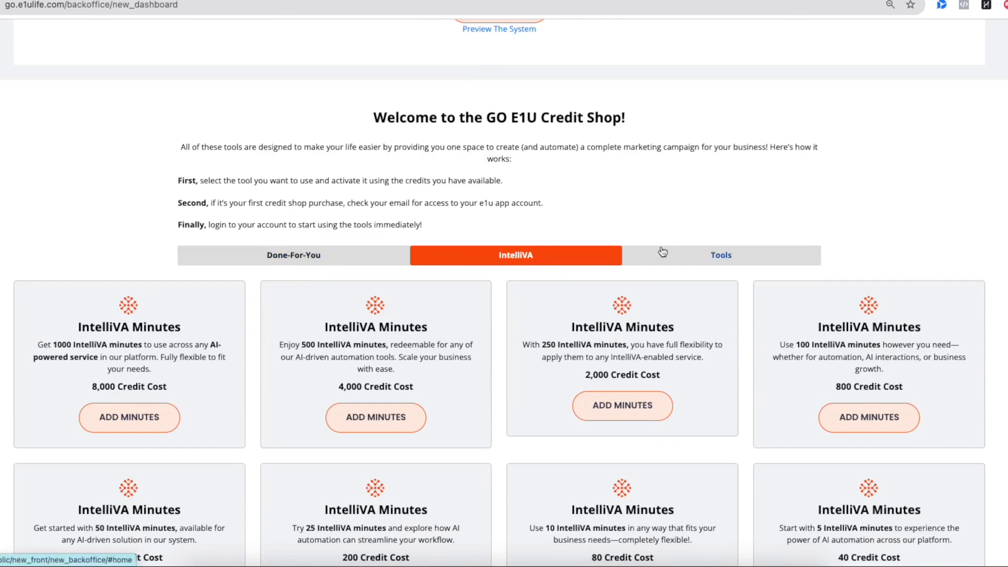
{"action": "mouse_move", "coordinate": [753, 255]}
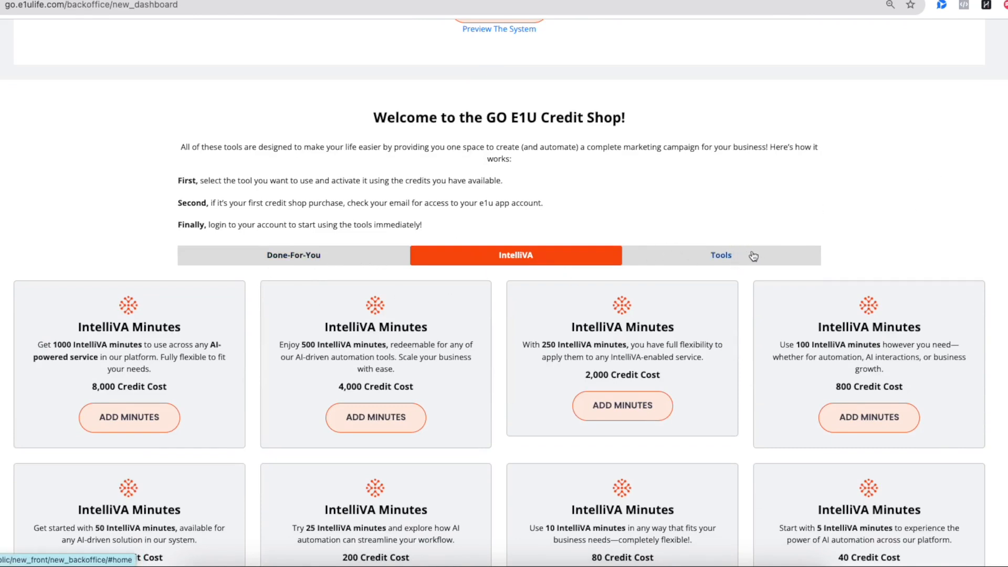
- Scroll back up to the AI Profit System form and 600 credit balance
{"action": "scroll", "scroll_direction": "up", "scroll_amount": 3}
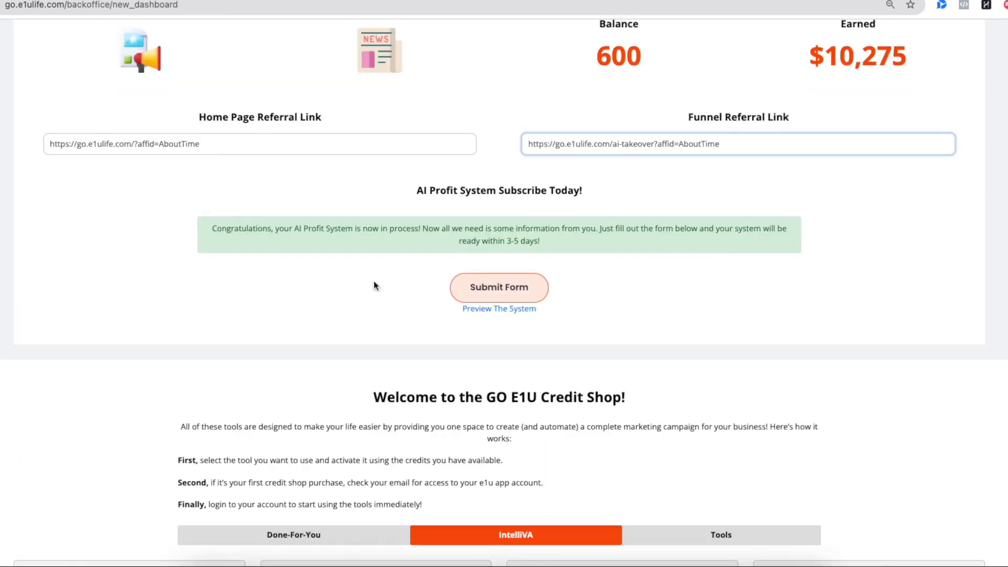
- Revisit the dashboard top, then scroll back down to the IntelliVA packages
{"action": "scroll", "scroll_direction": "up", "scroll_amount": 3}
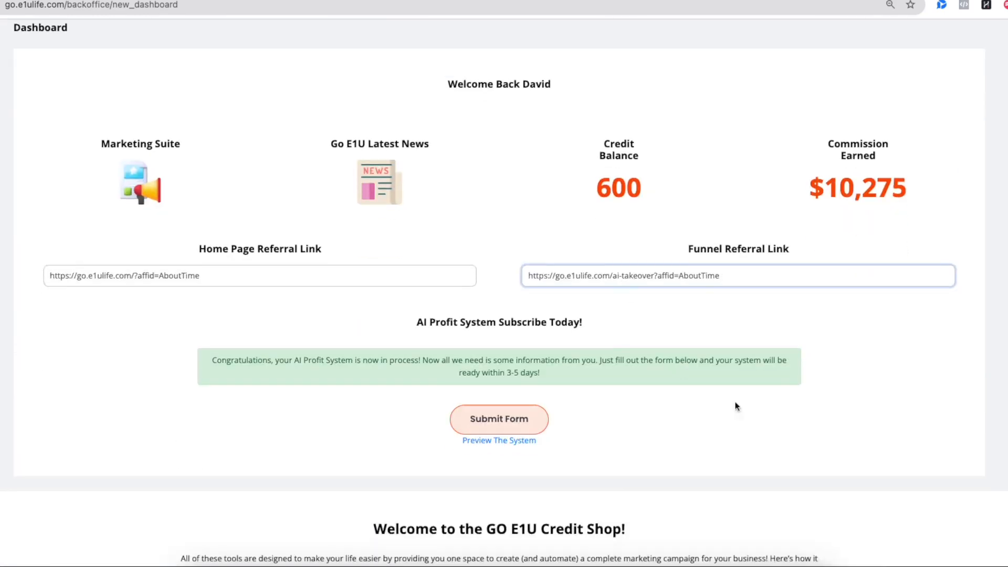
{"action": "mouse_move", "coordinate": [499, 430]}
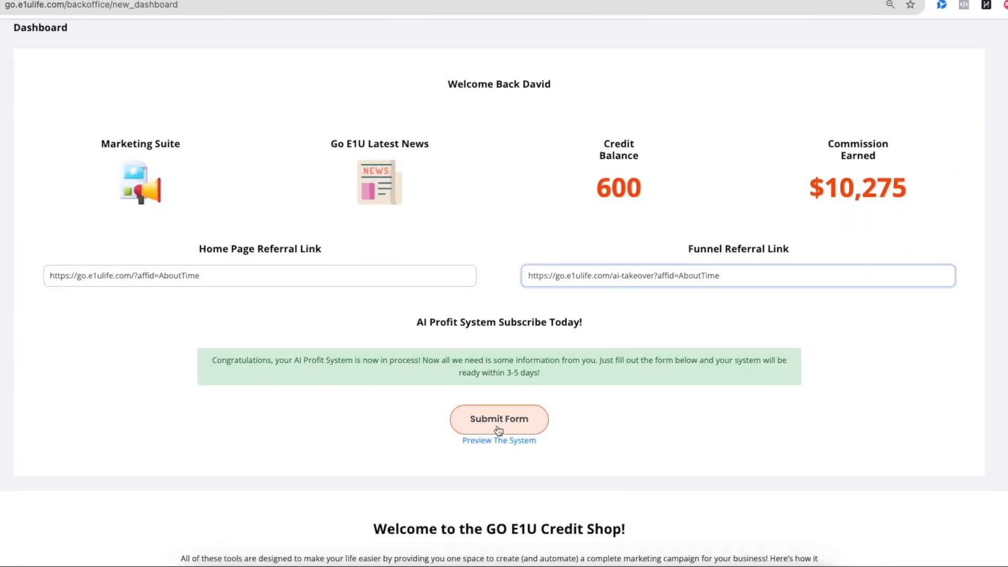
{"action": "scroll", "scroll_direction": "down", "scroll_amount": 3}
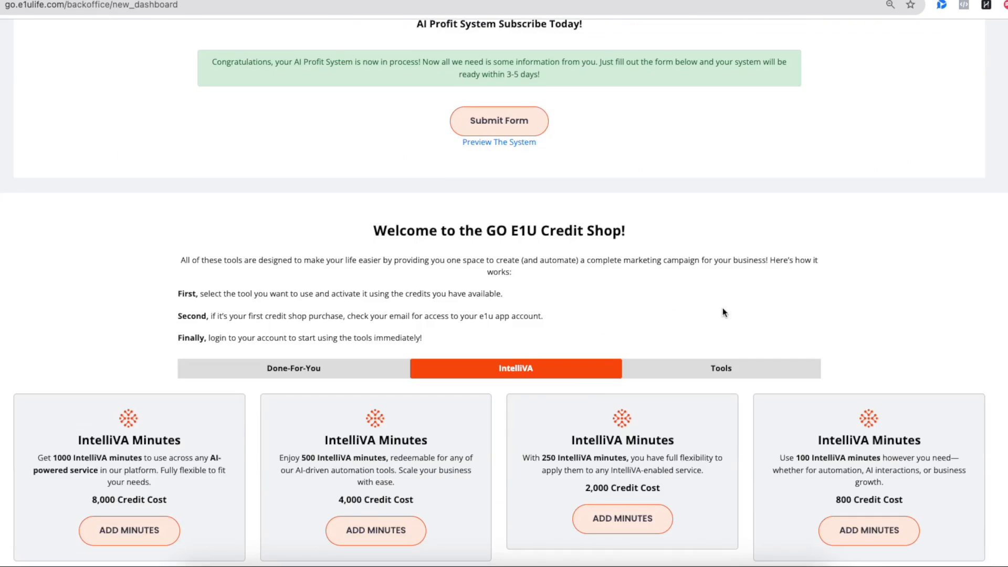